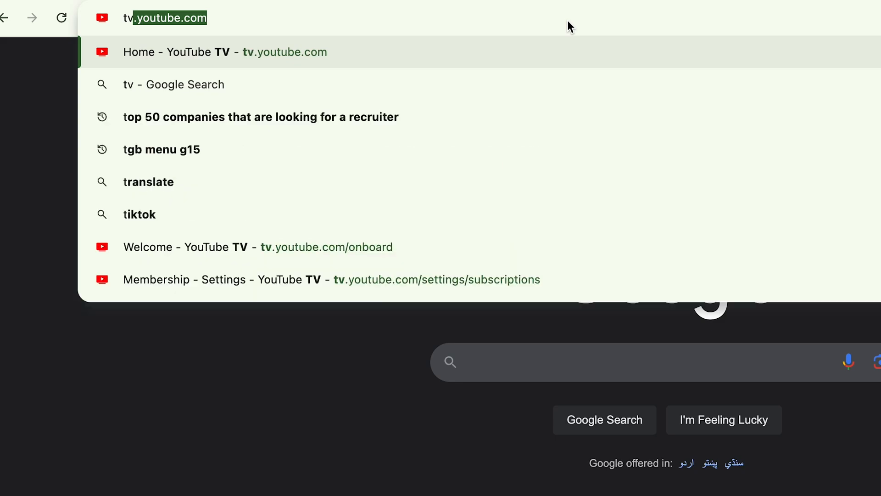
Step: Open the 'Home - YouTube TV' suggestion and scroll down past top picks and NFL Sunday Ticket games
{"action": "left_click", "coordinate": [224, 51]}
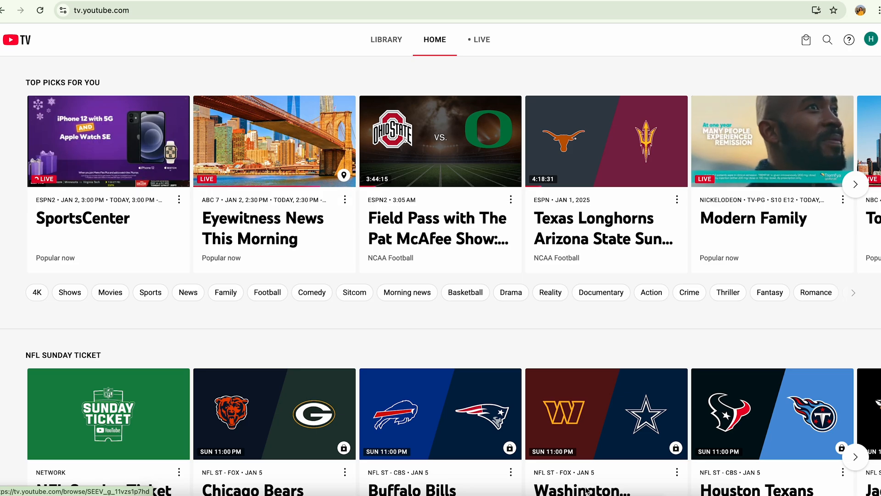
{"action": "scroll", "scroll_direction": "down", "scroll_amount": 3}
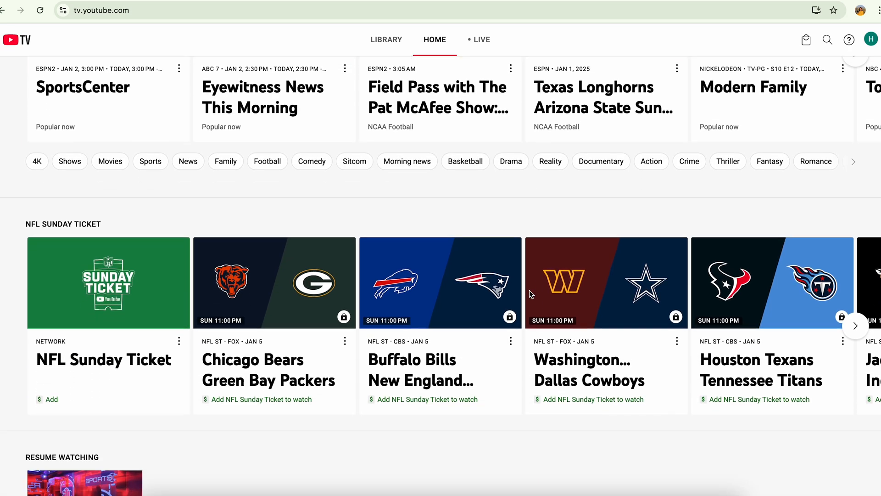
{"action": "scroll", "scroll_direction": "down", "scroll_amount": 3}
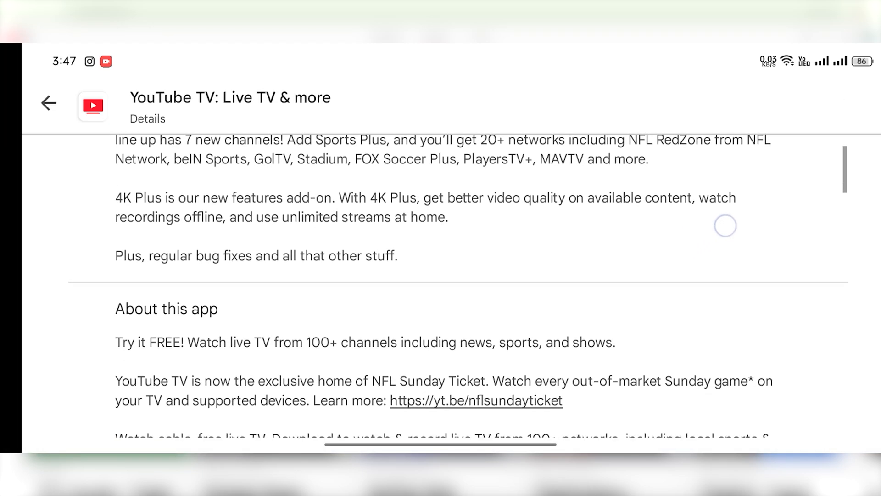
Step: Scroll the YouTube TV details through What's new and About this app to the terms and privacy links
{"action": "scroll", "scroll_direction": "down", "scroll_amount": 3}
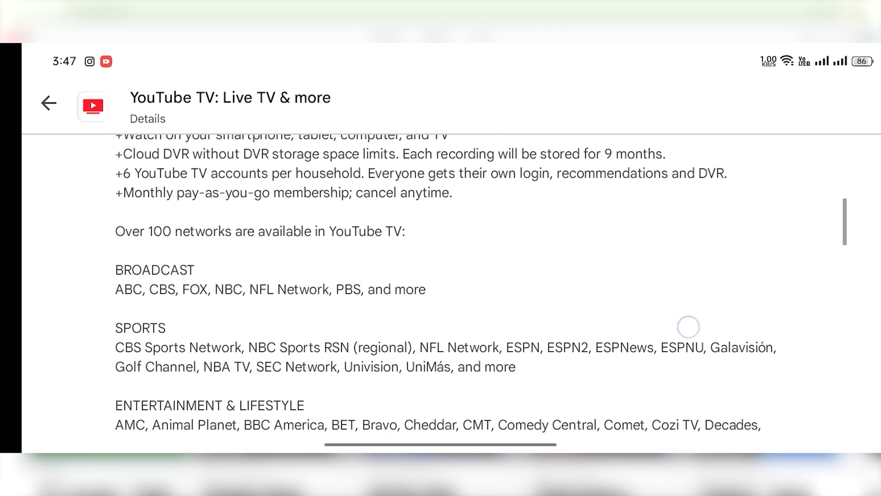
{"action": "scroll", "scroll_direction": "down", "scroll_amount": 3}
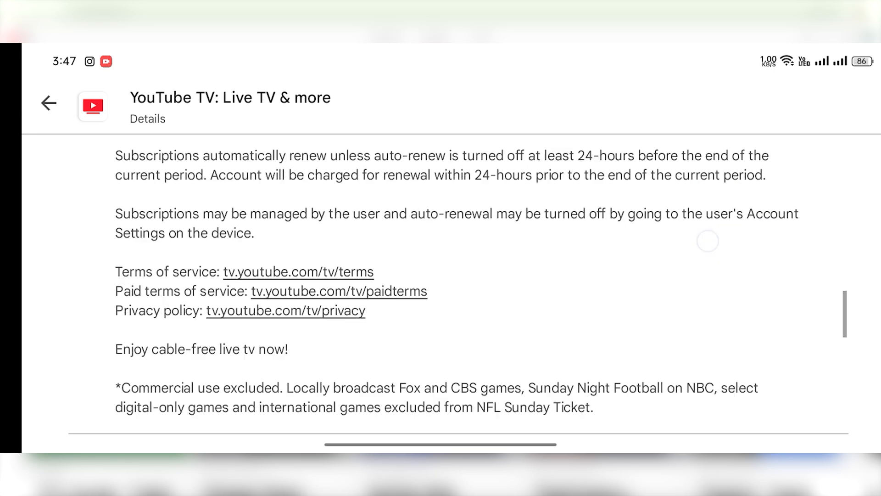
{"action": "scroll", "scroll_direction": "down", "scroll_amount": 3}
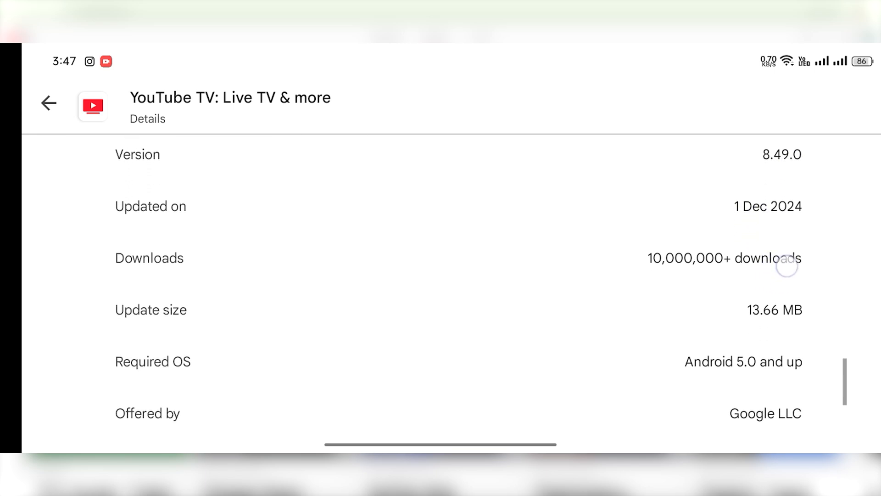
Step: Scroll down to version 8.49.0 and the notice that the app won't work on this device
{"action": "scroll", "scroll_direction": "down", "scroll_amount": 3}
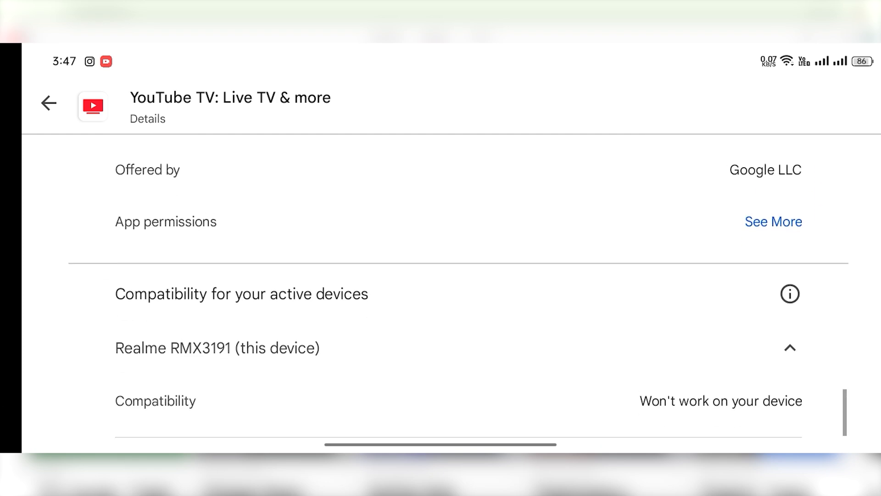
{"action": "scroll", "scroll_direction": "down", "scroll_amount": 3}
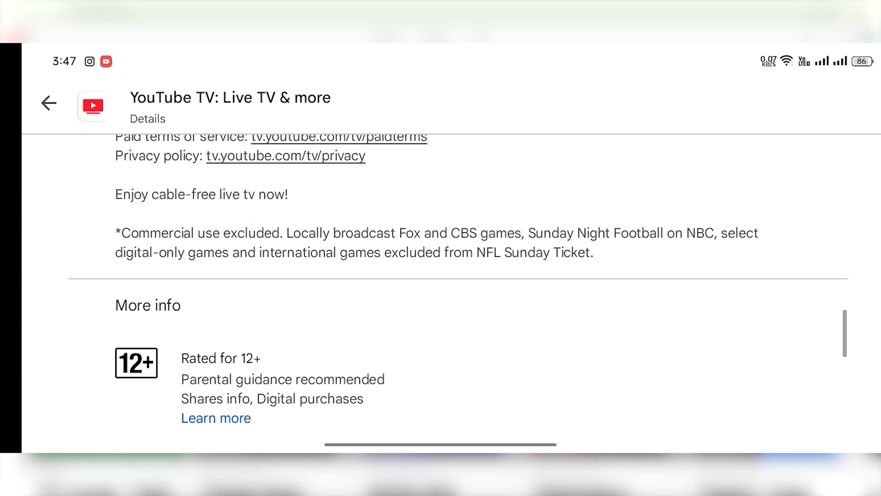